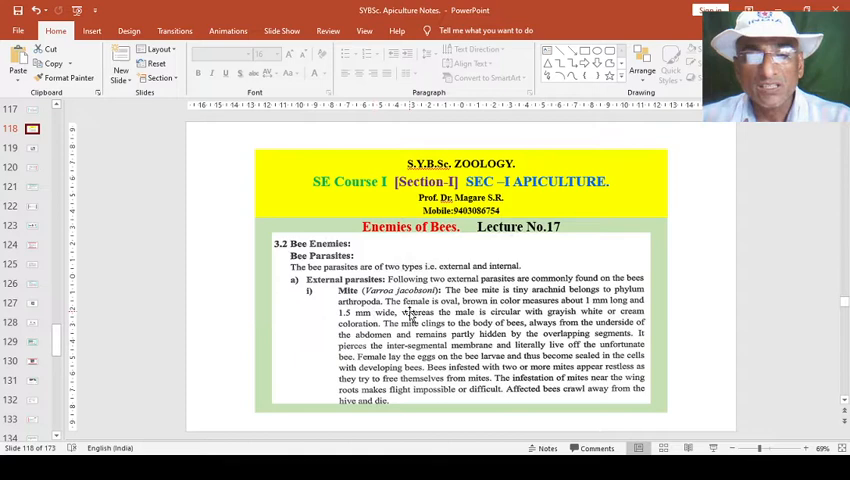
mouse_move(600, 312)
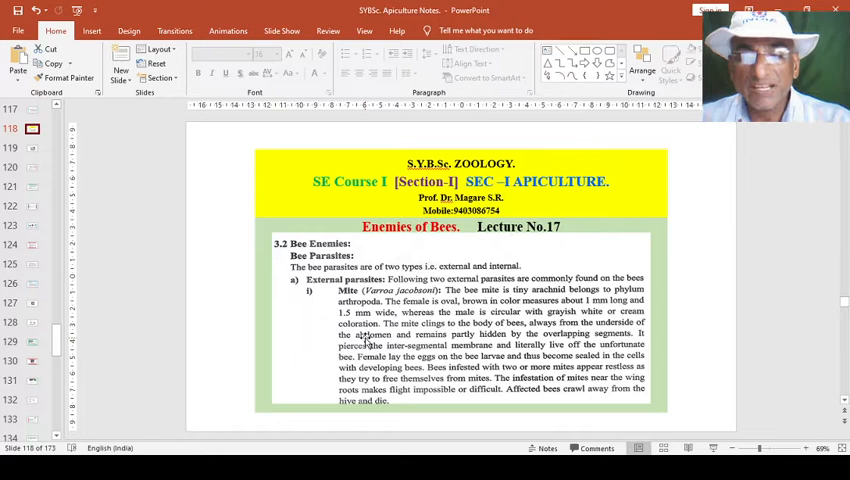
mouse_move(524, 336)
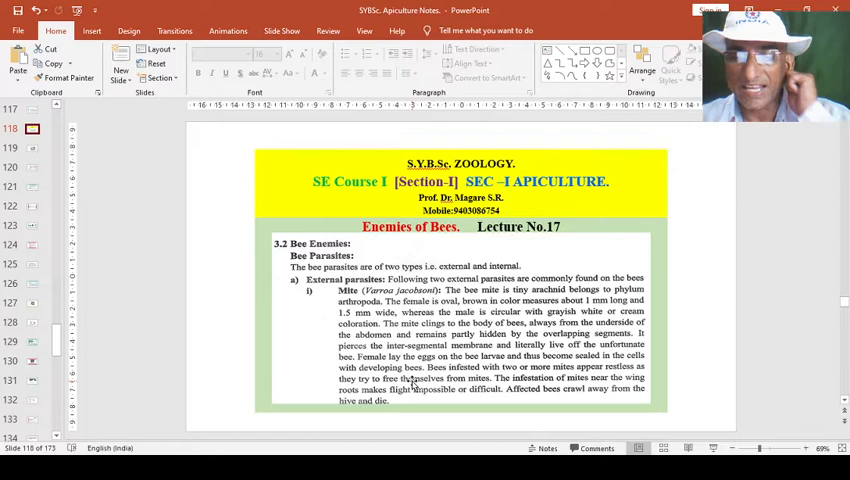
mouse_move(402, 398)
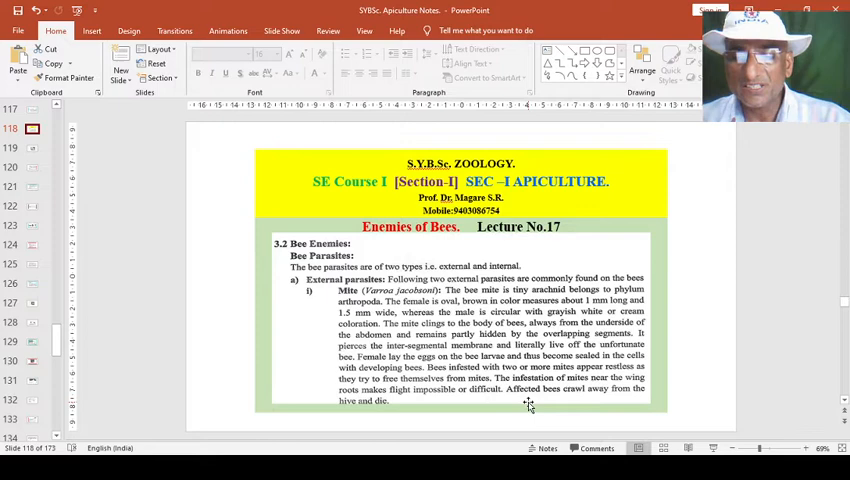
mouse_move(438, 404)
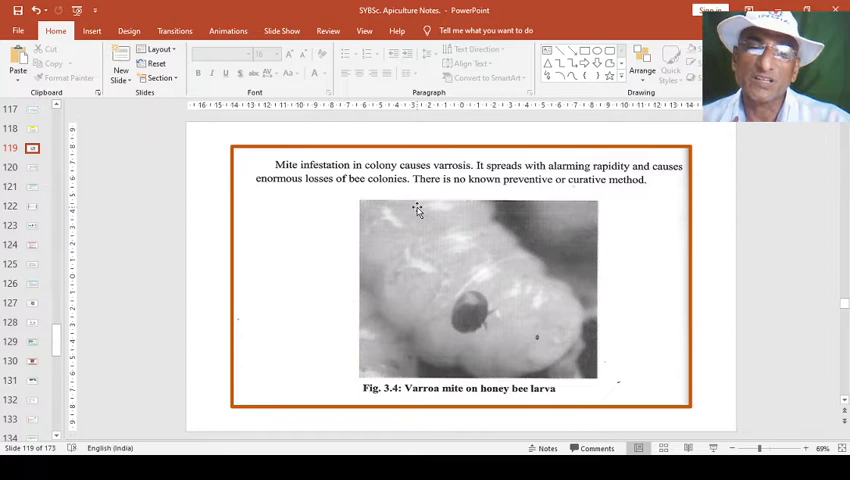
mouse_move(464, 304)
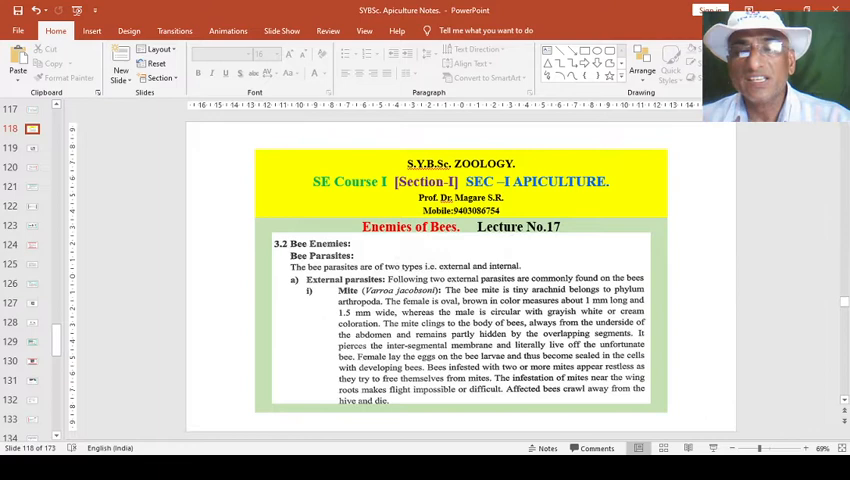
scroll("down", 3)
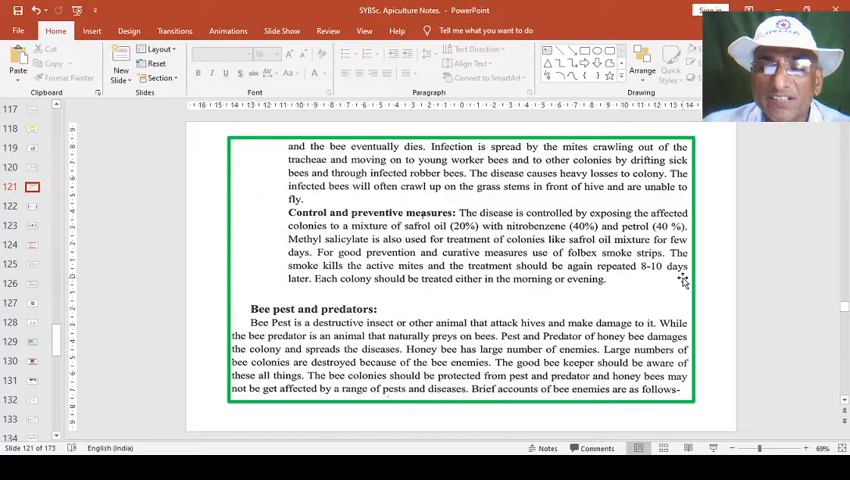
mouse_move(496, 292)
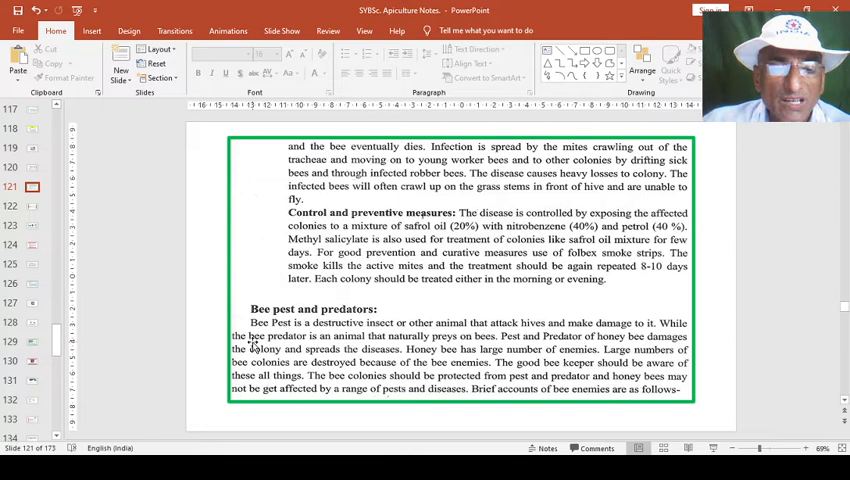
mouse_move(480, 348)
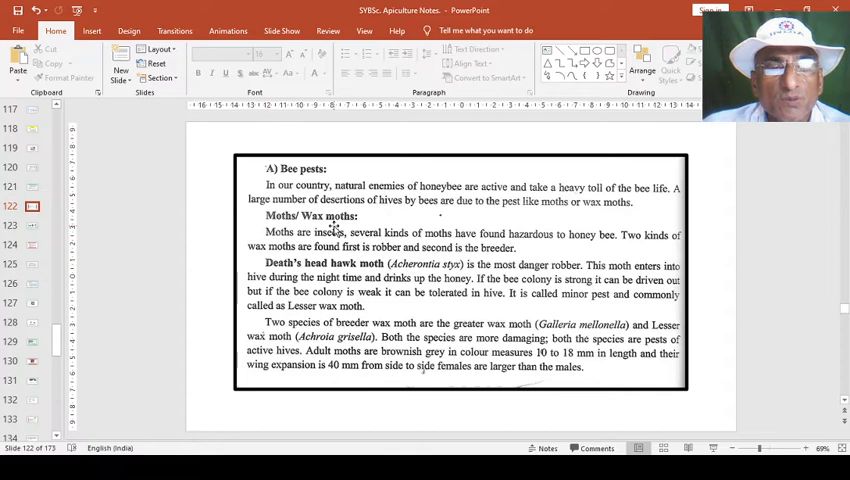
mouse_move(344, 232)
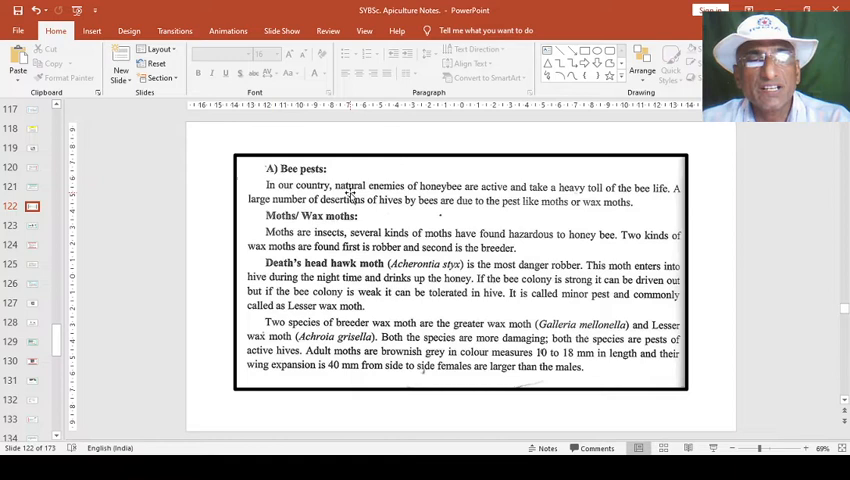
mouse_move(588, 204)
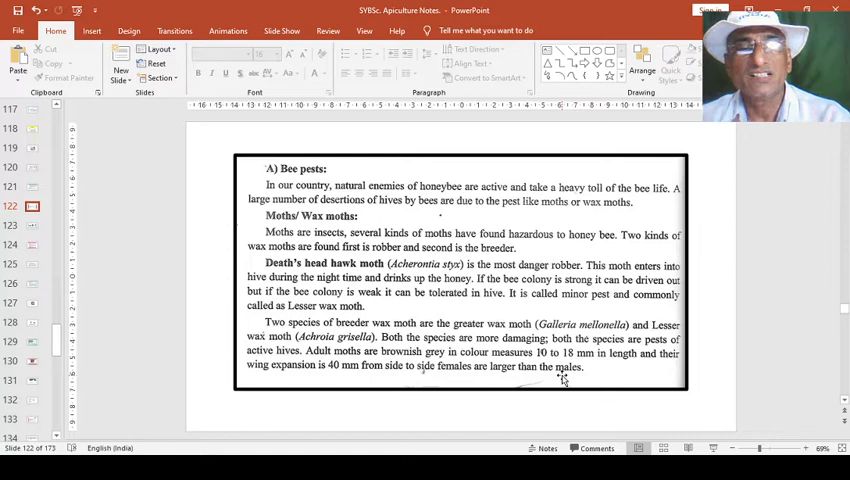
mouse_move(332, 372)
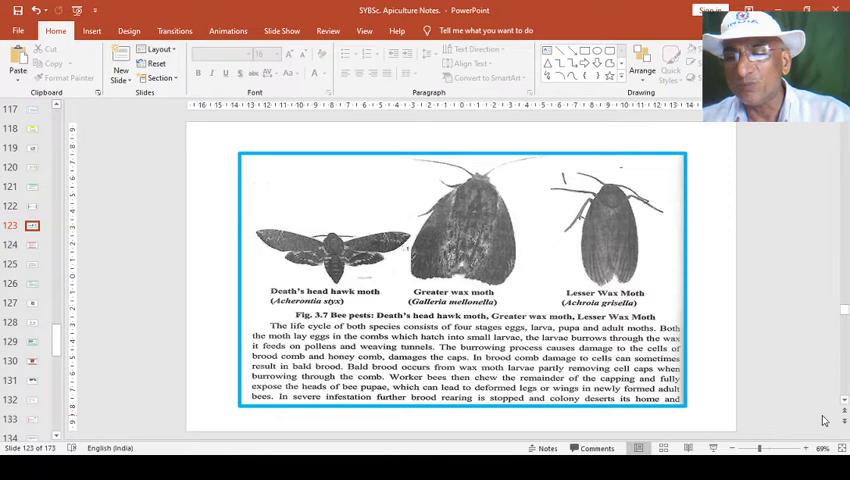
Step: Show the slide picturing the death's head hawk moth and greater and lesser wax moths
left_click(32, 244)
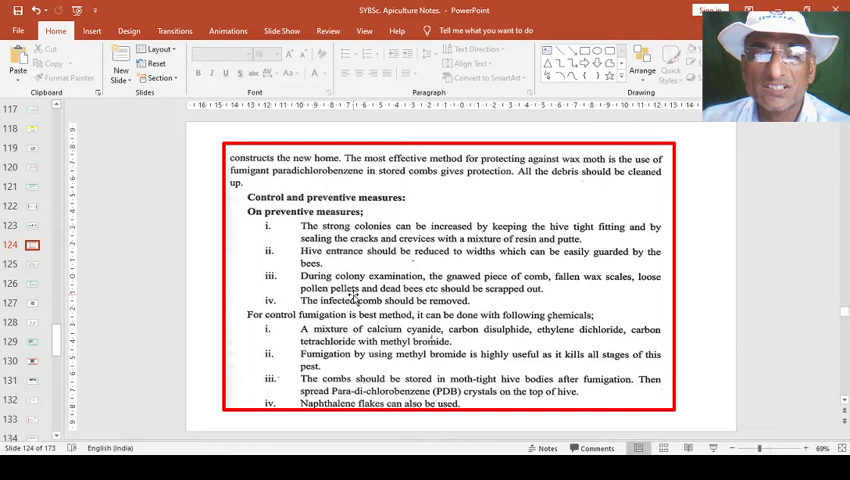
mouse_move(548, 300)
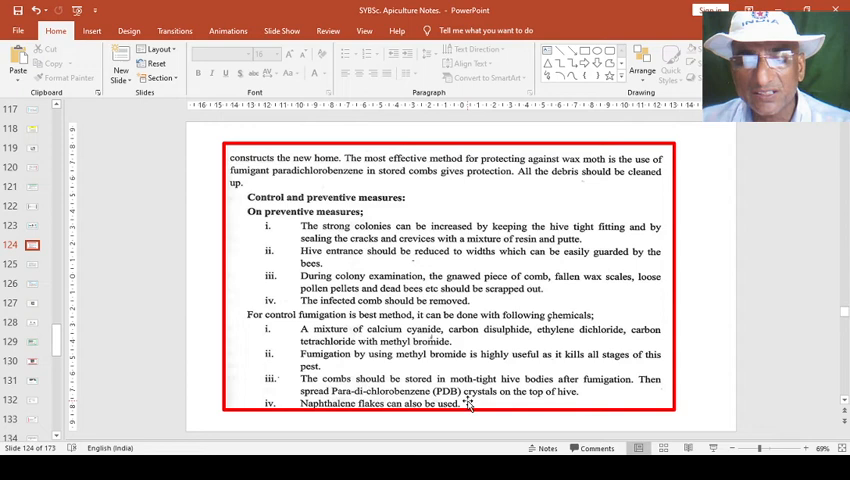
mouse_move(344, 440)
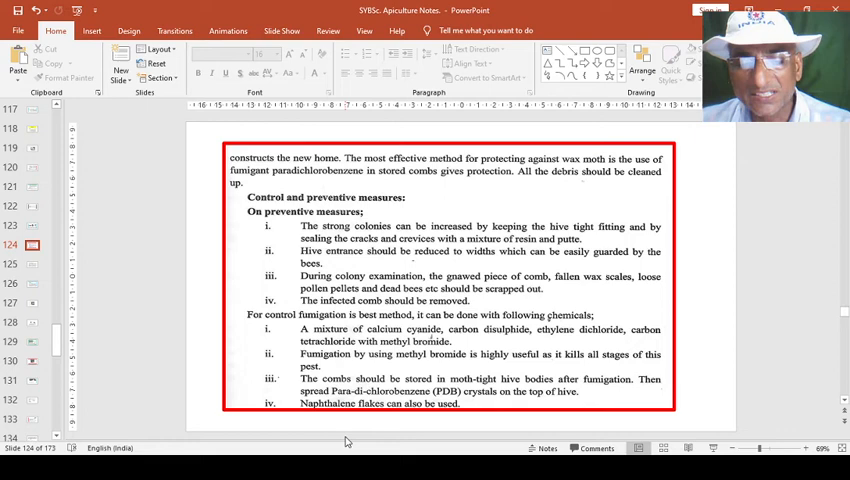